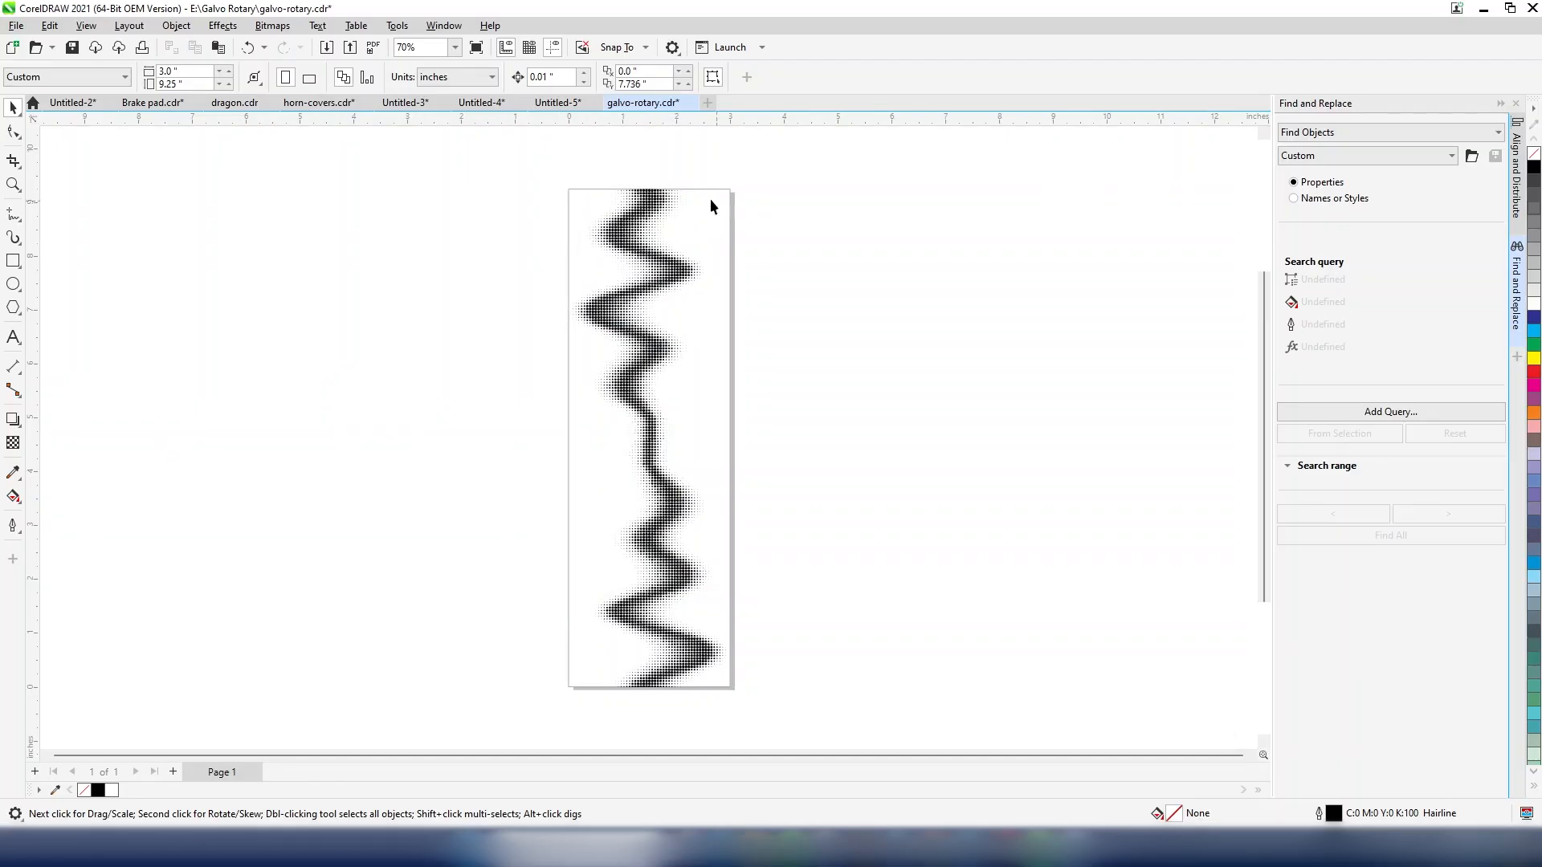
mouse_move(719, 211)
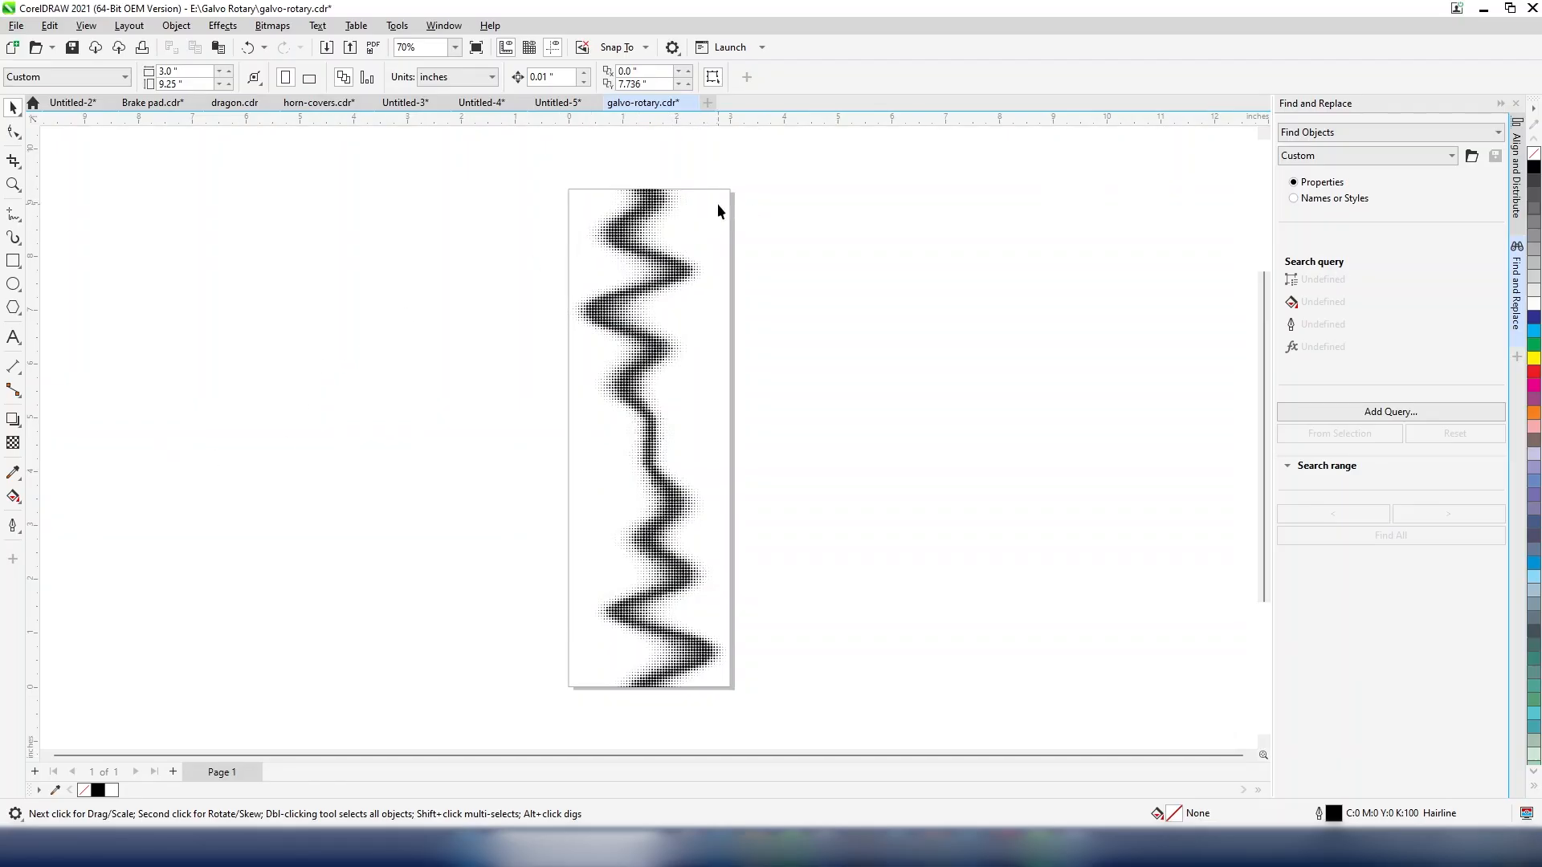
mouse_move(728, 531)
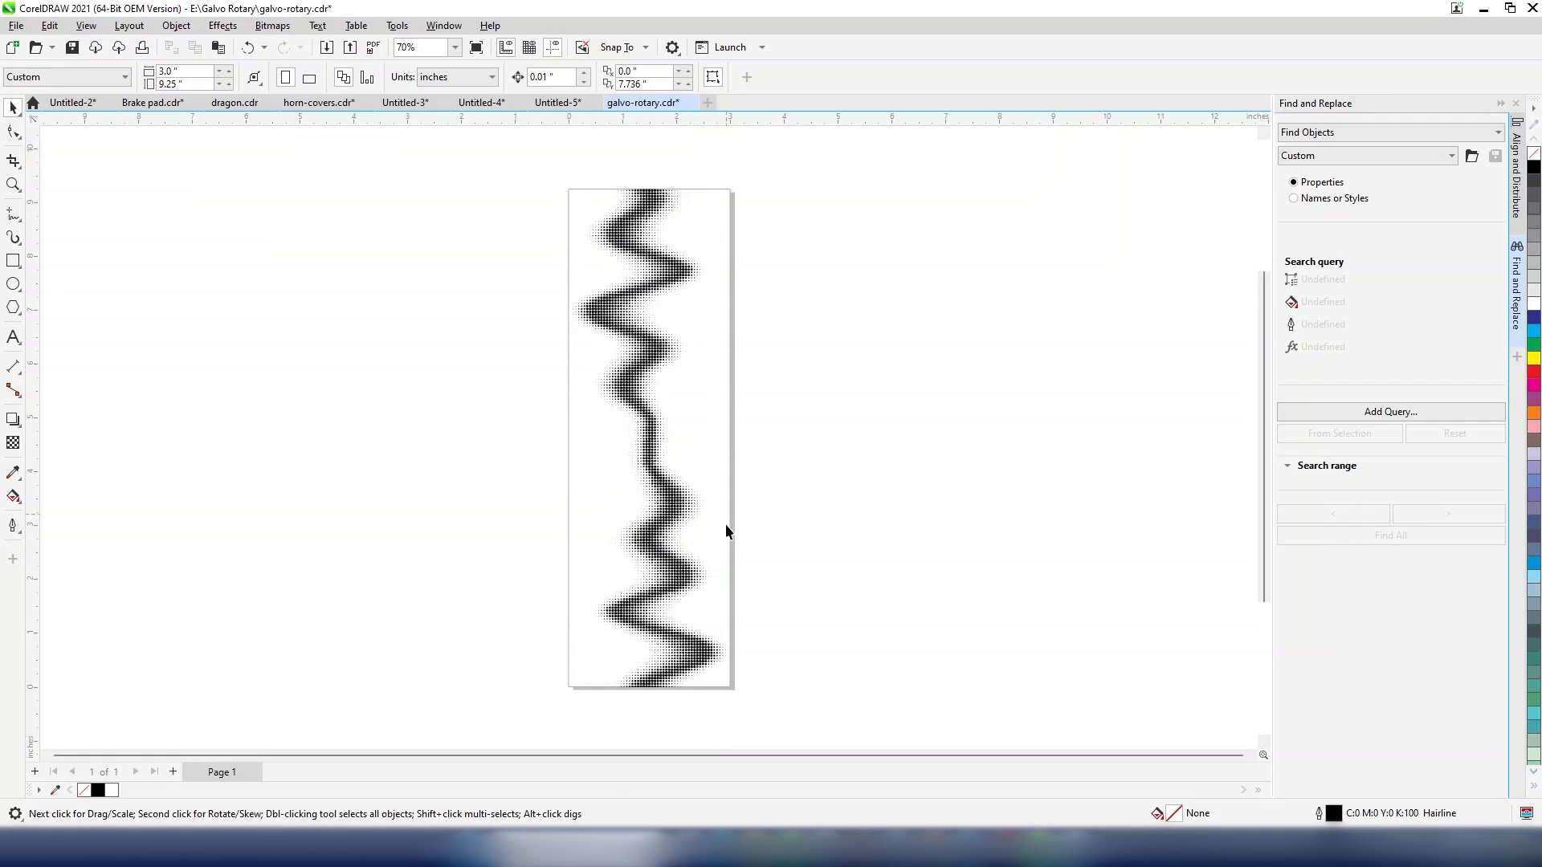
- Print the wavy halftone artwork to the Epilog Engraver from the Print dialog
left_click(187, 70)
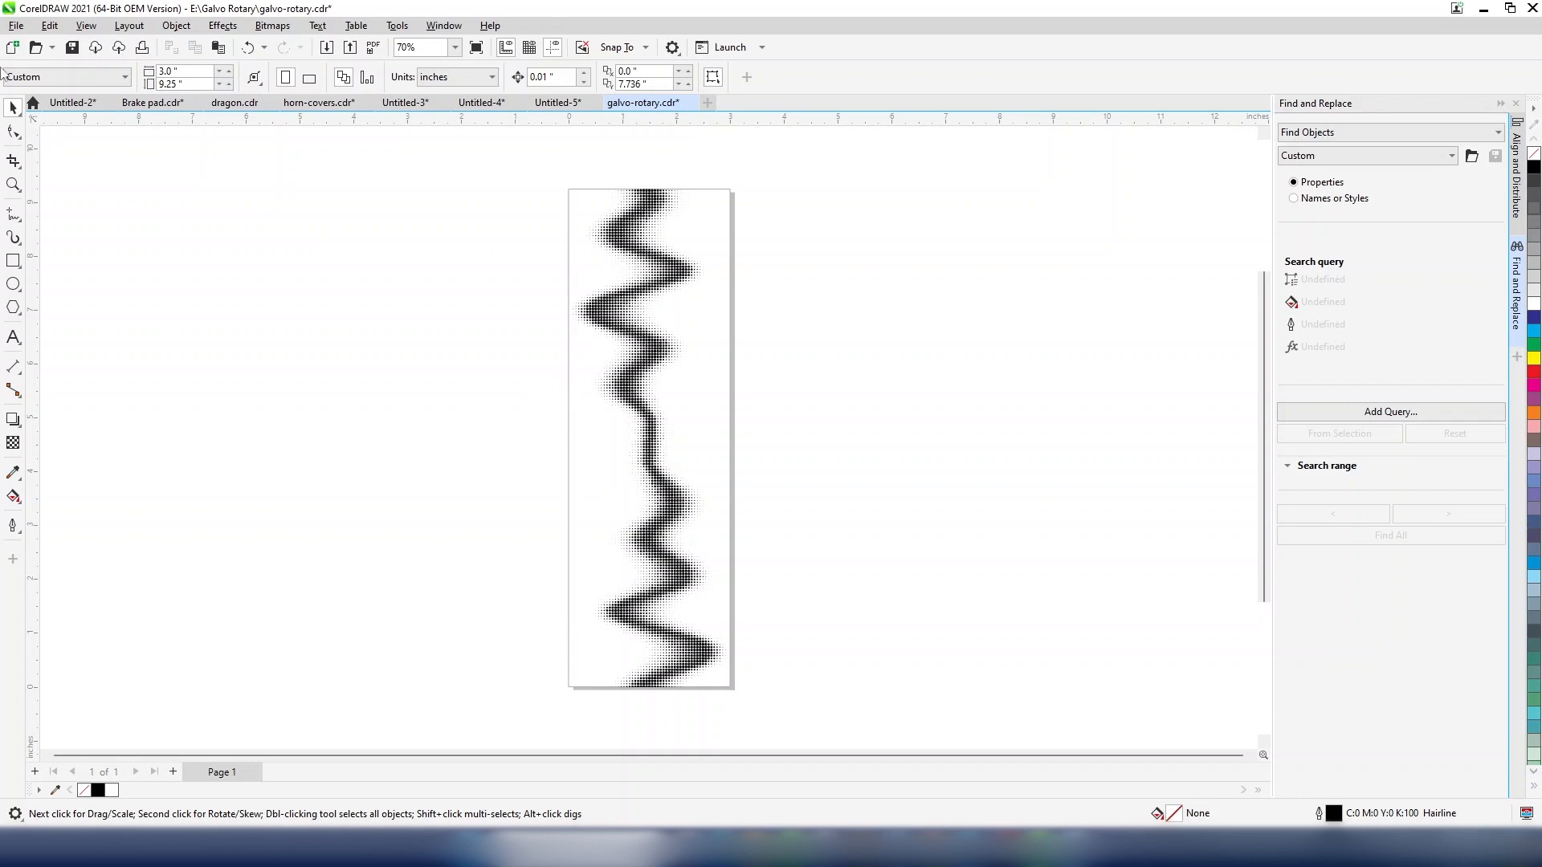
left_click(16, 24)
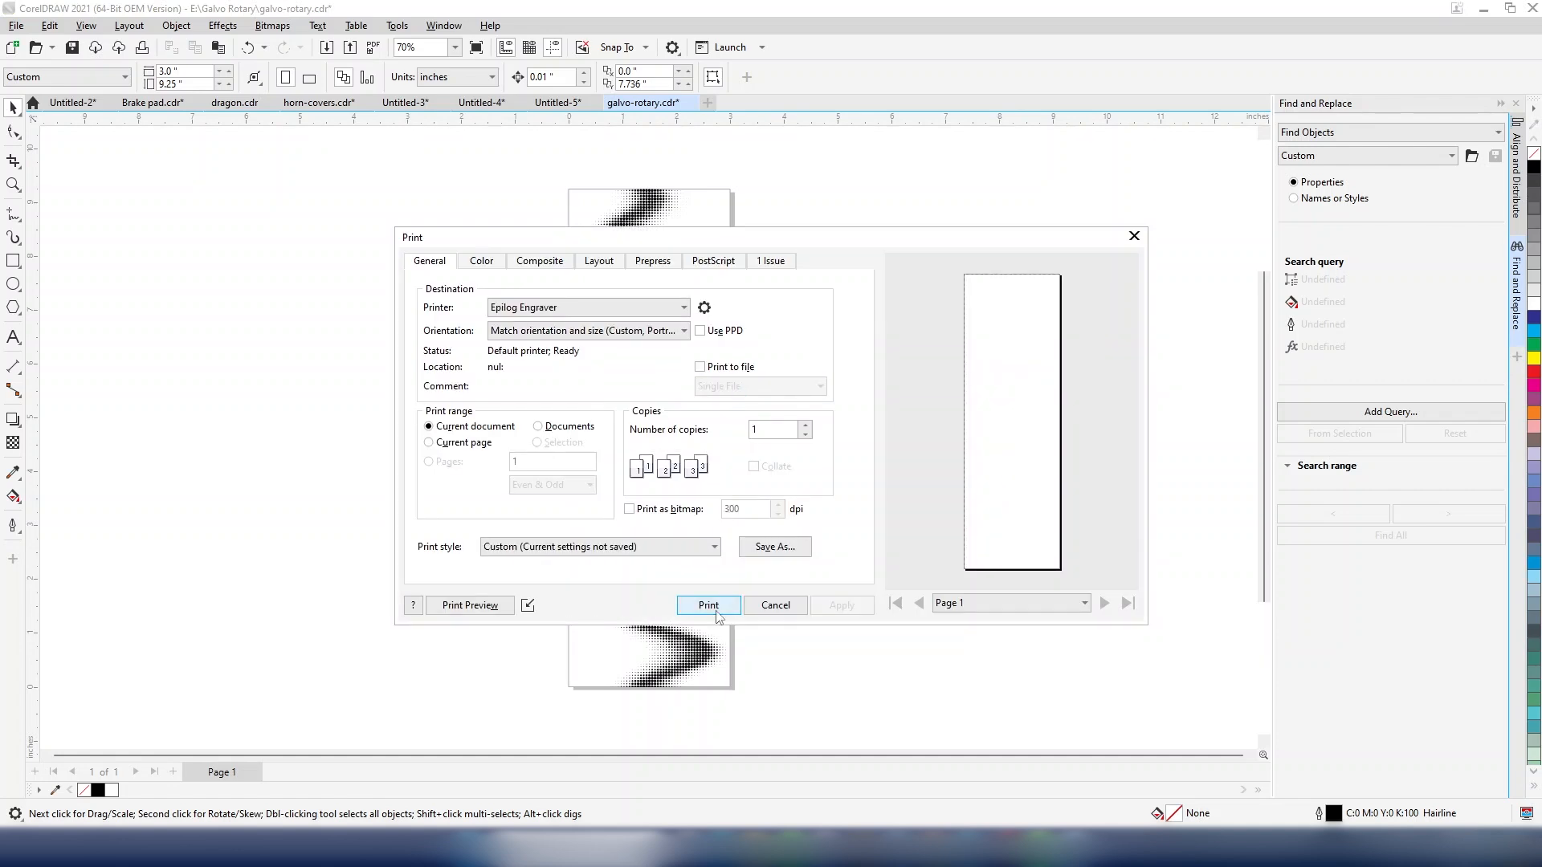
left_click(709, 605)
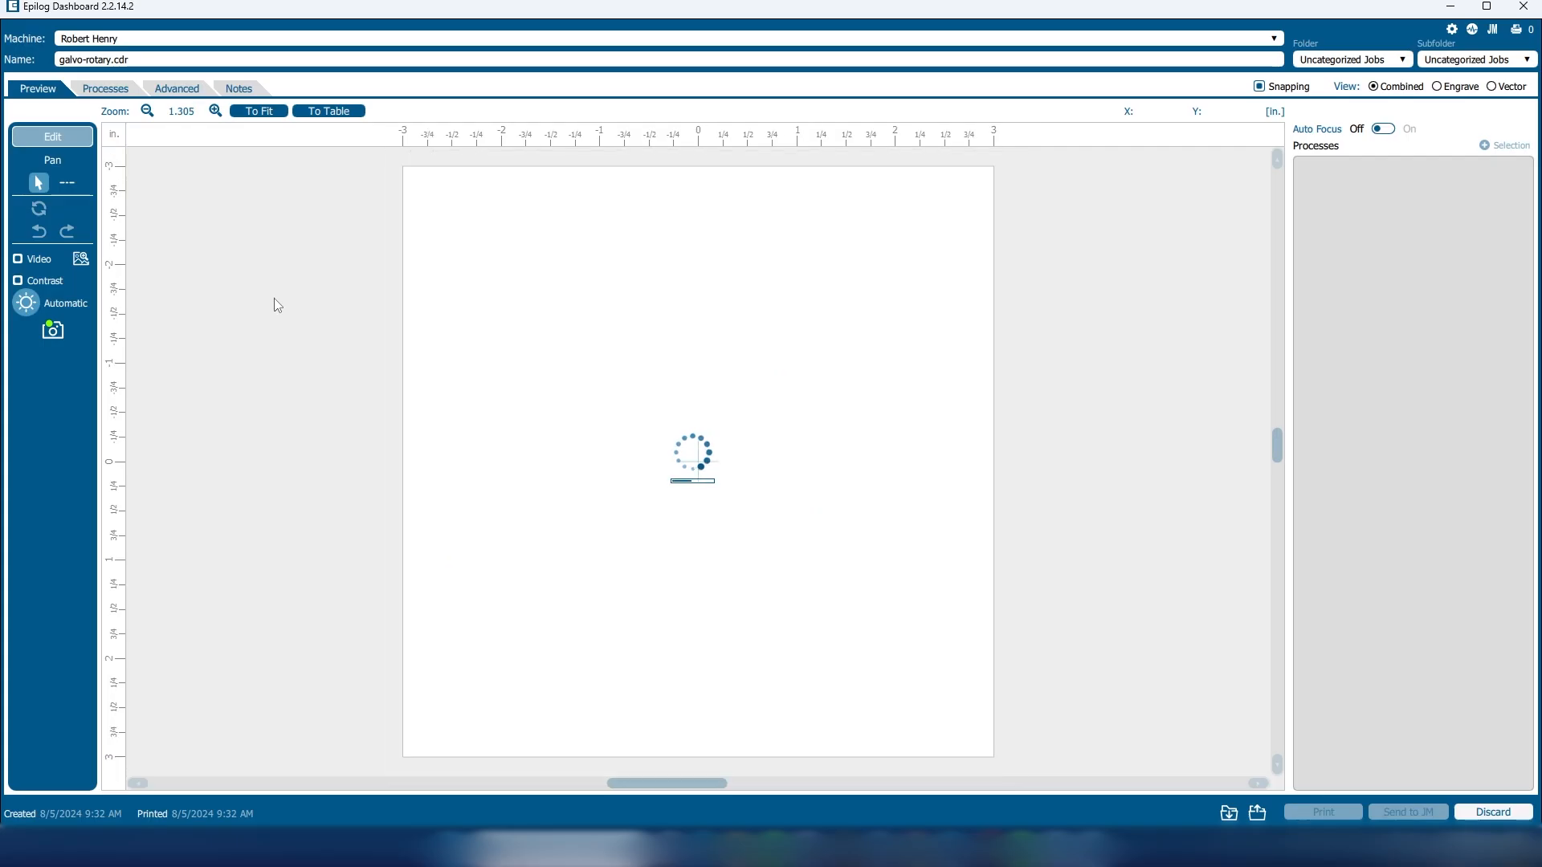
- Enable rotary with 2.94 in diameter and a 3 × 9.25 in page on the Advanced tab
left_click(176, 88)
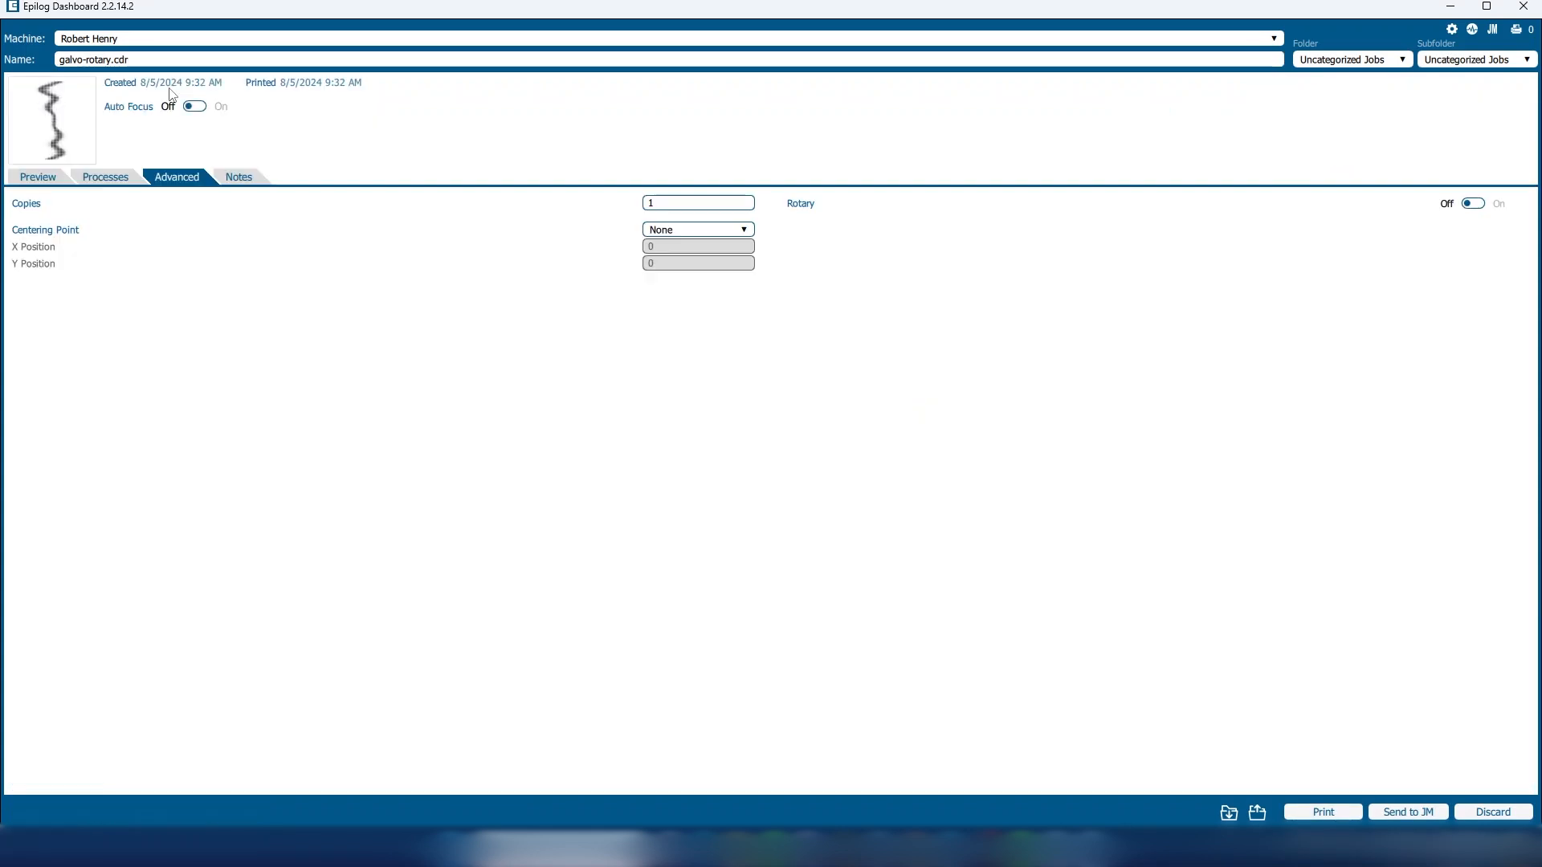
mouse_move(451, 184)
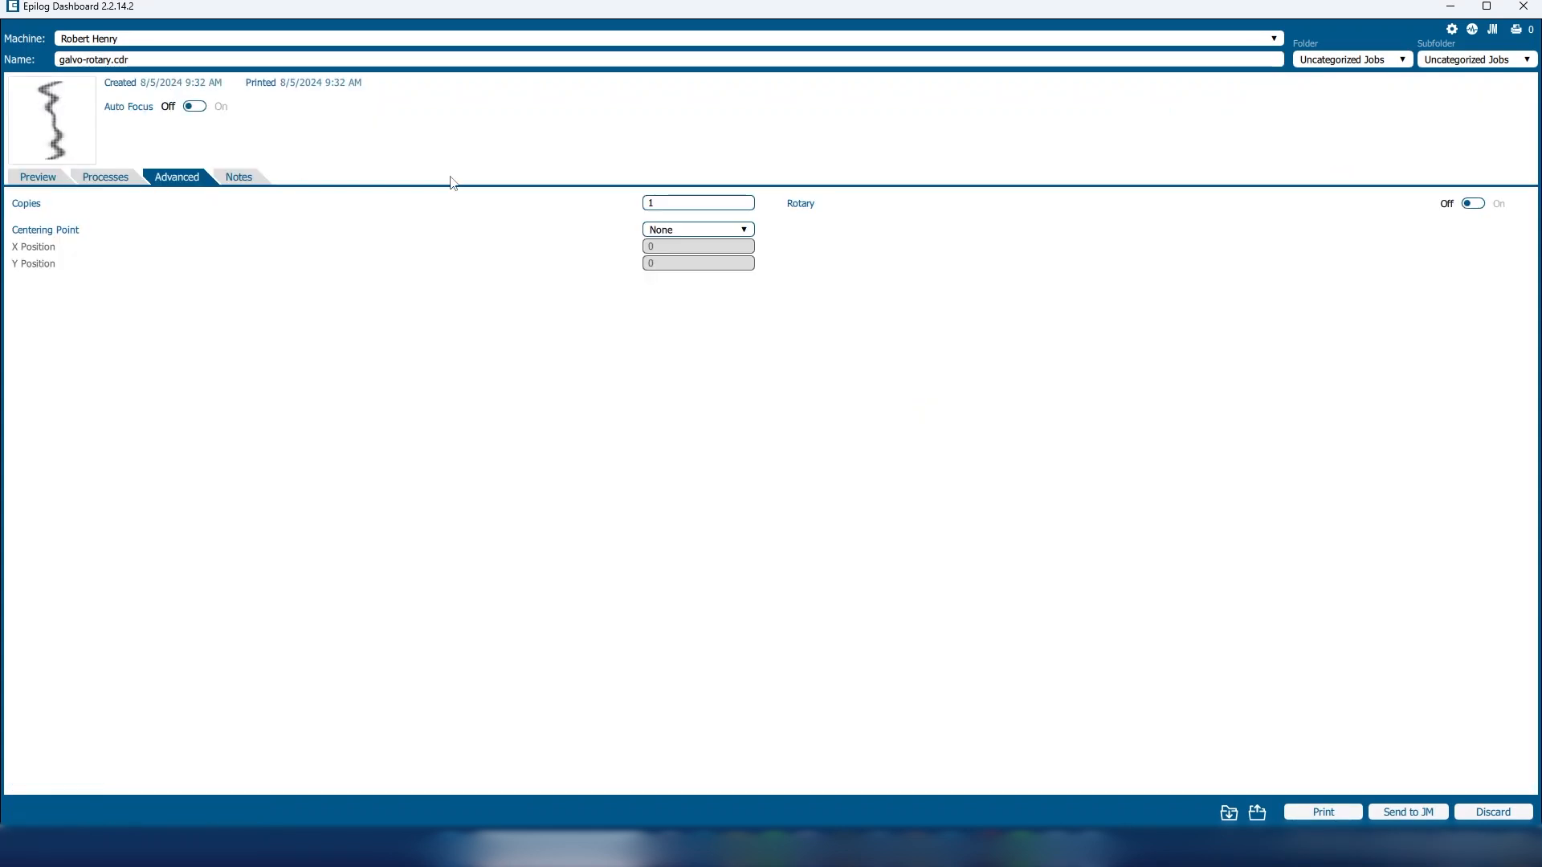
left_click(1470, 203)
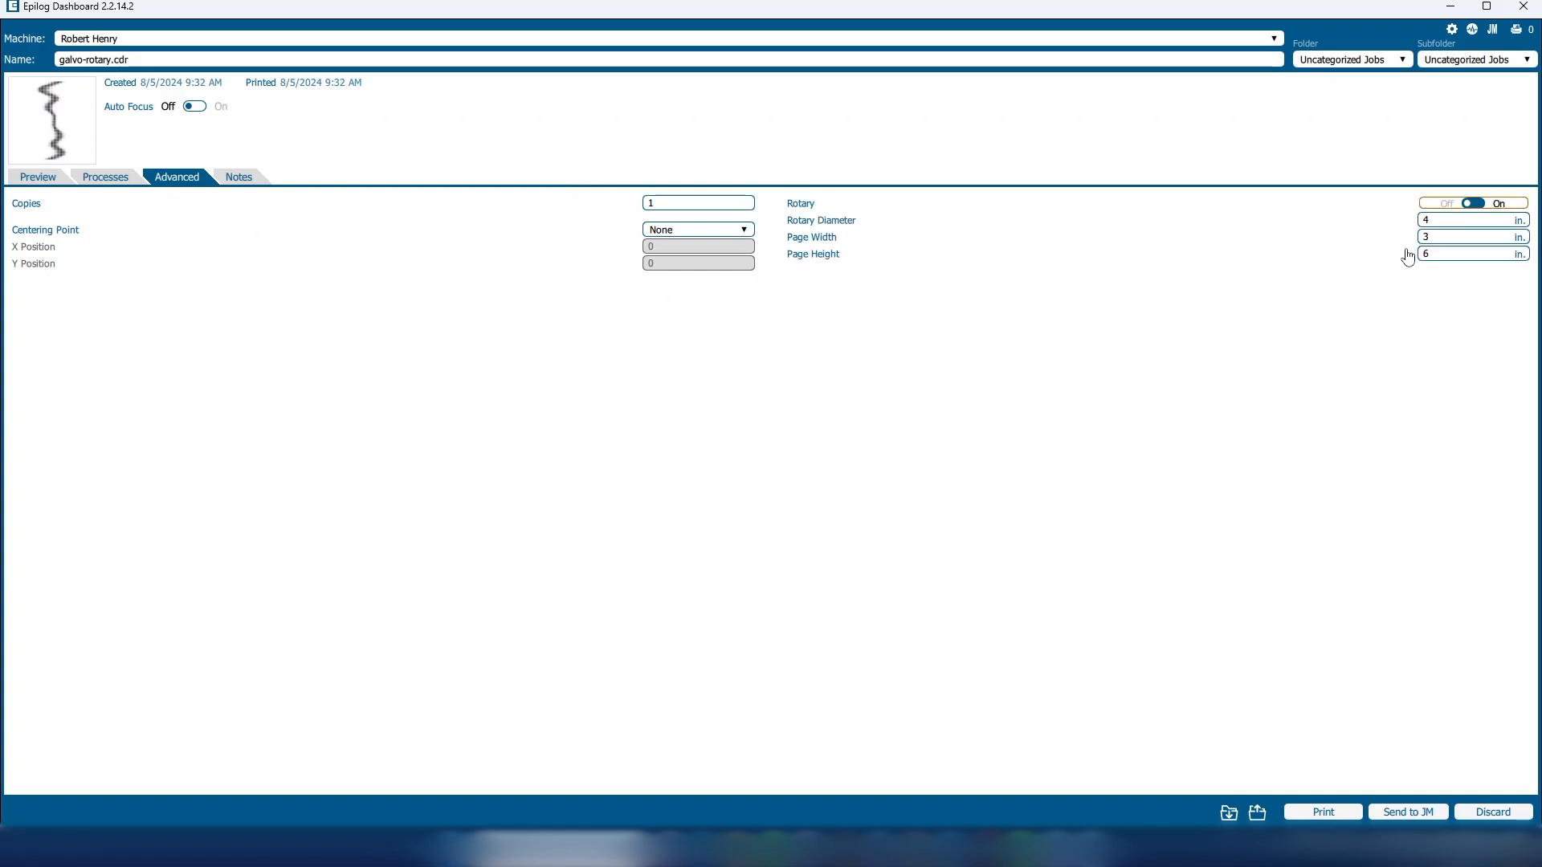
left_click(1465, 220)
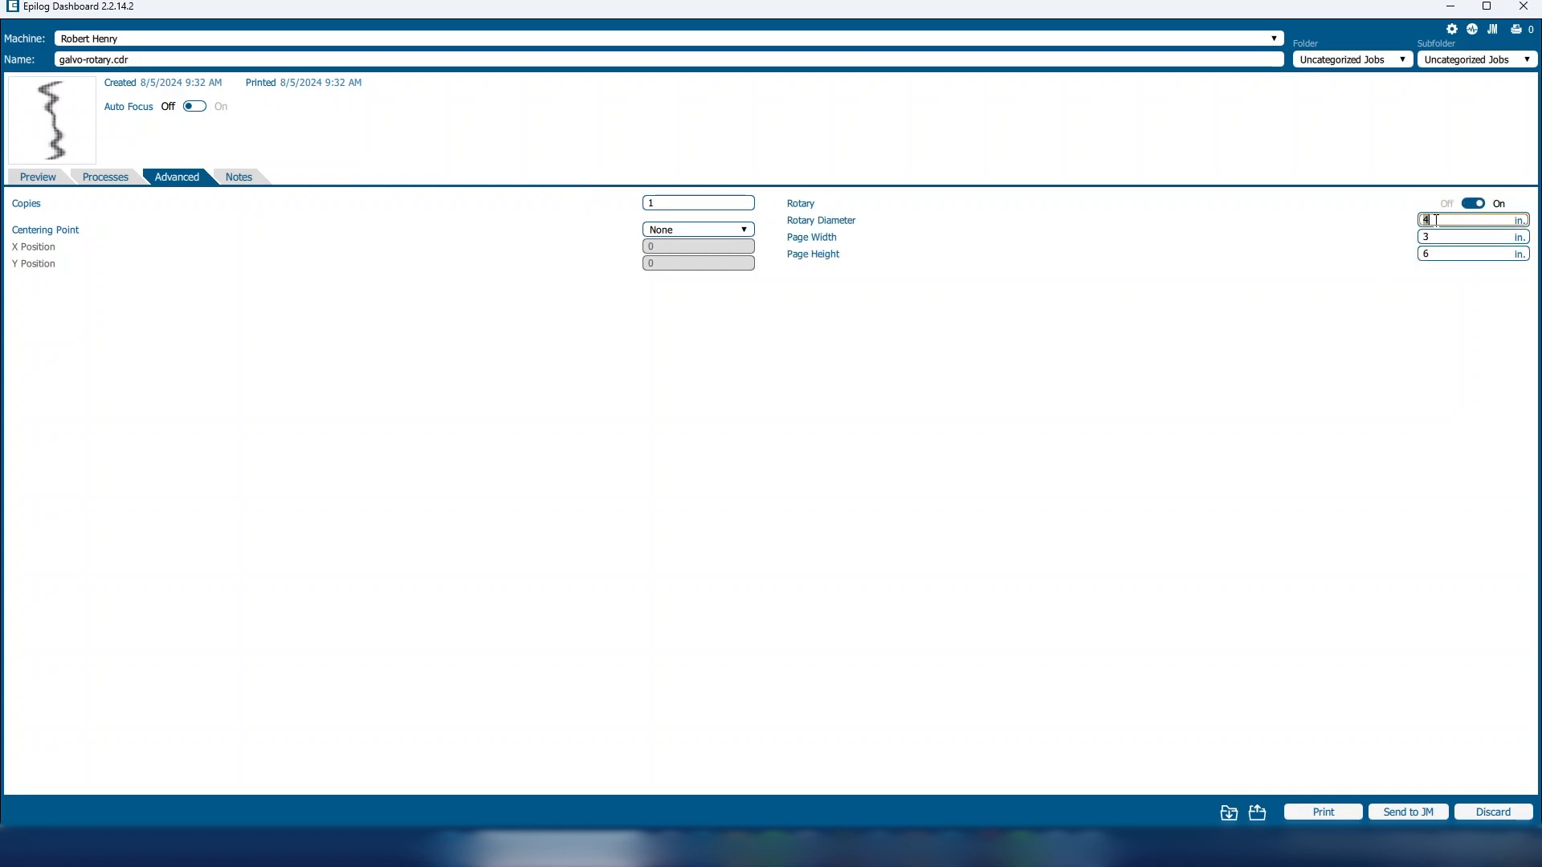
type("2.9")
left_click(1474, 253)
type("9.25")
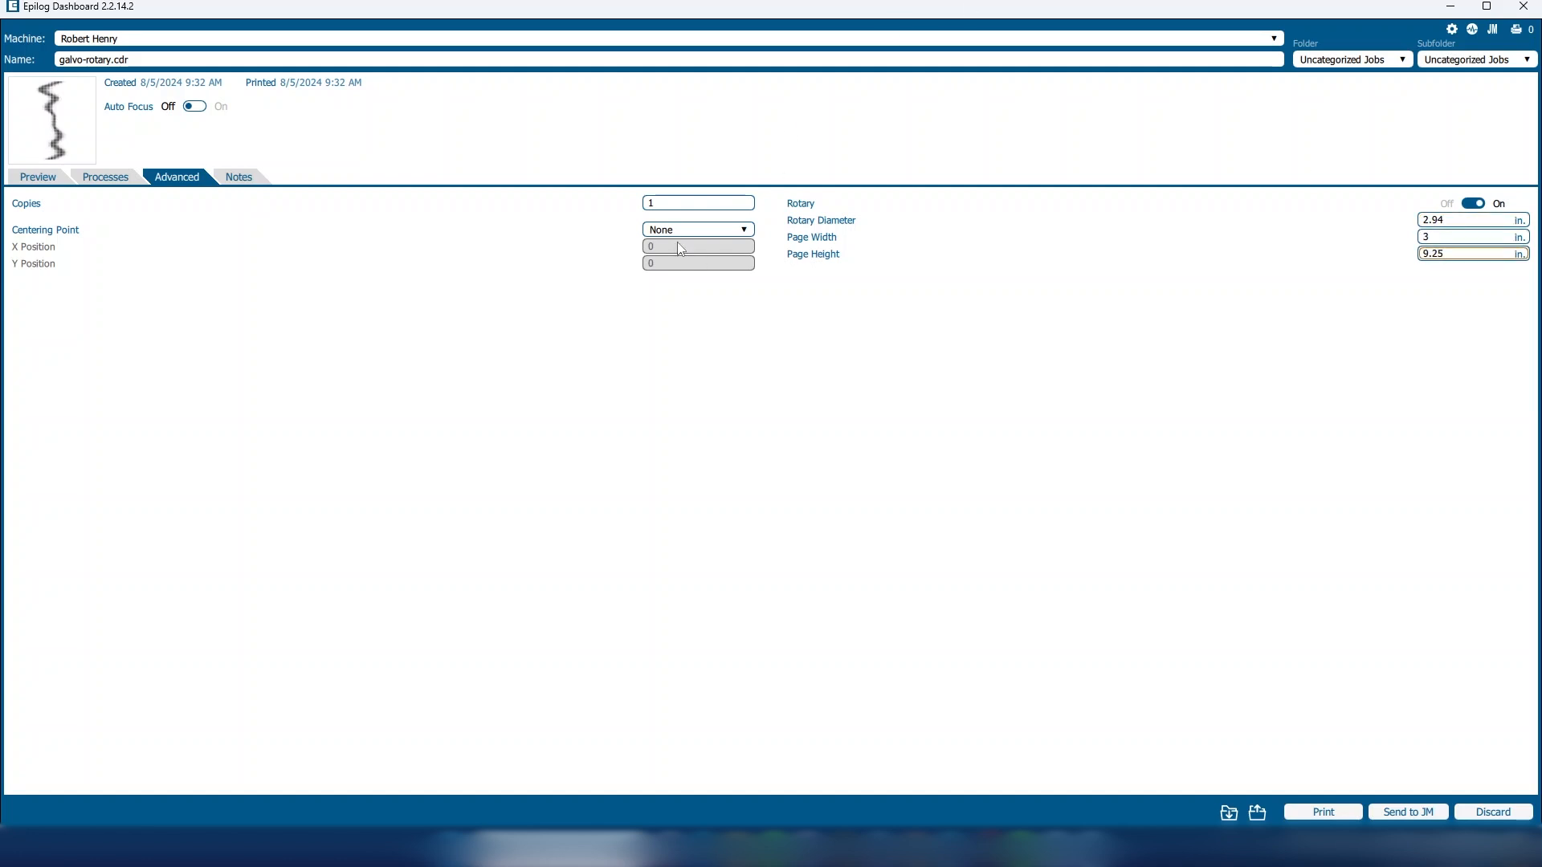
left_click(1472, 254)
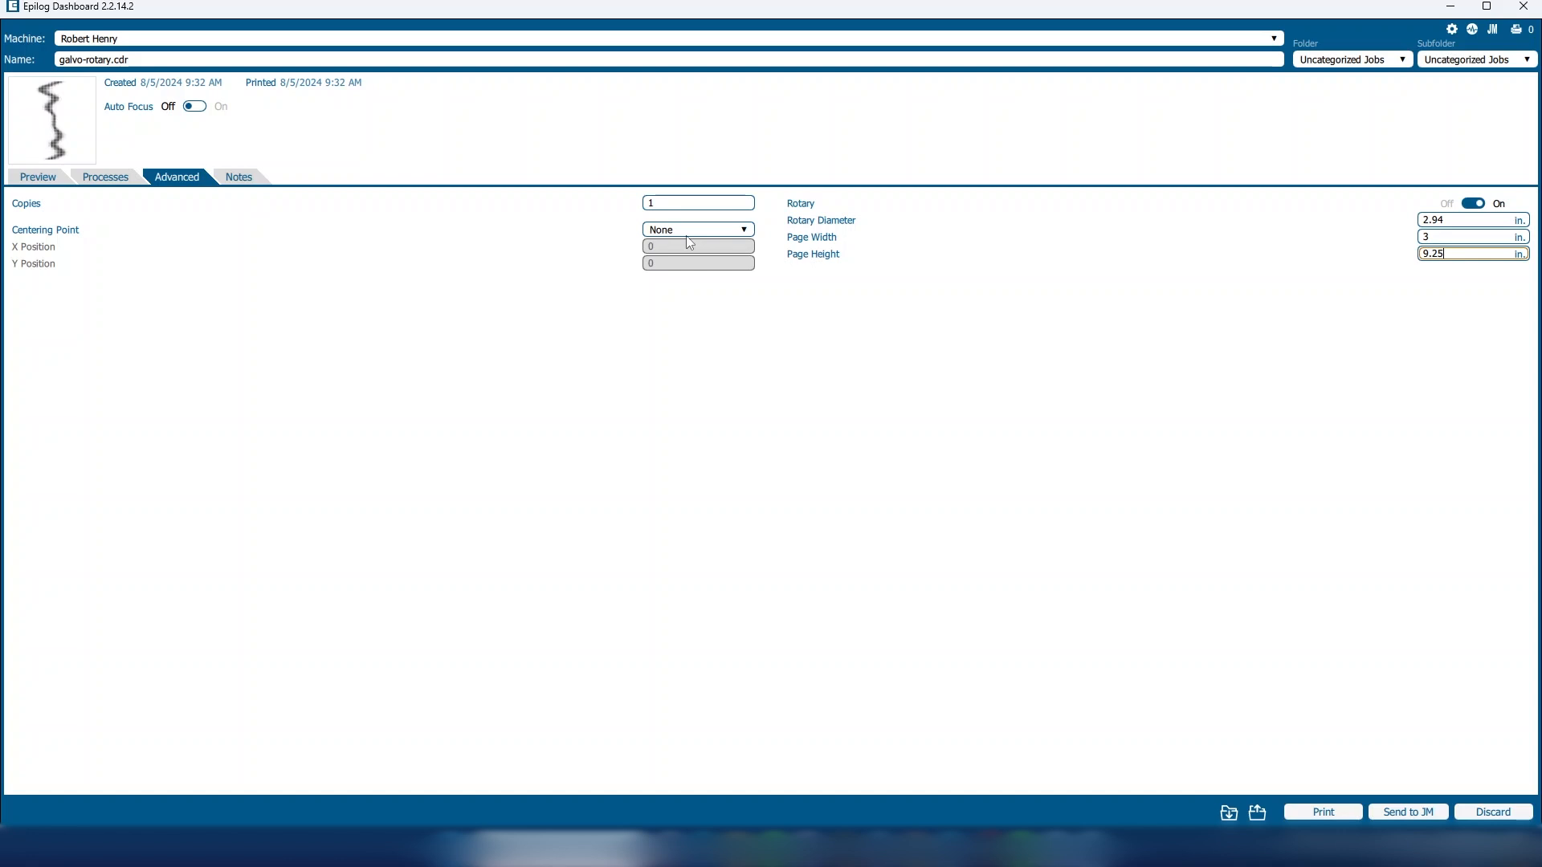
left_click(697, 229)
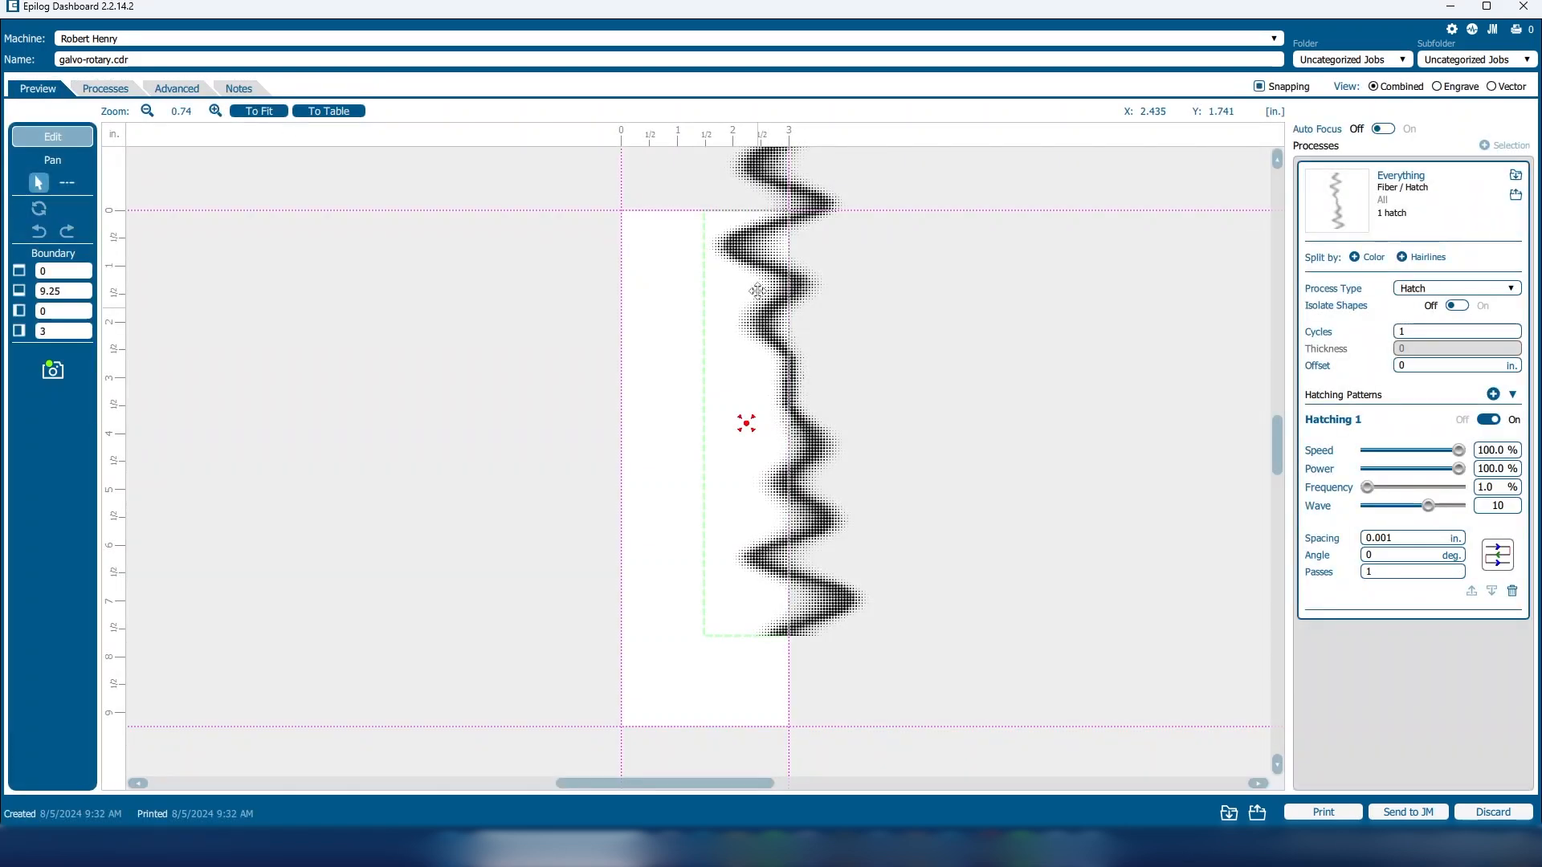
- Return to the preview and open the material library for the Everything process card
left_click(767, 424)
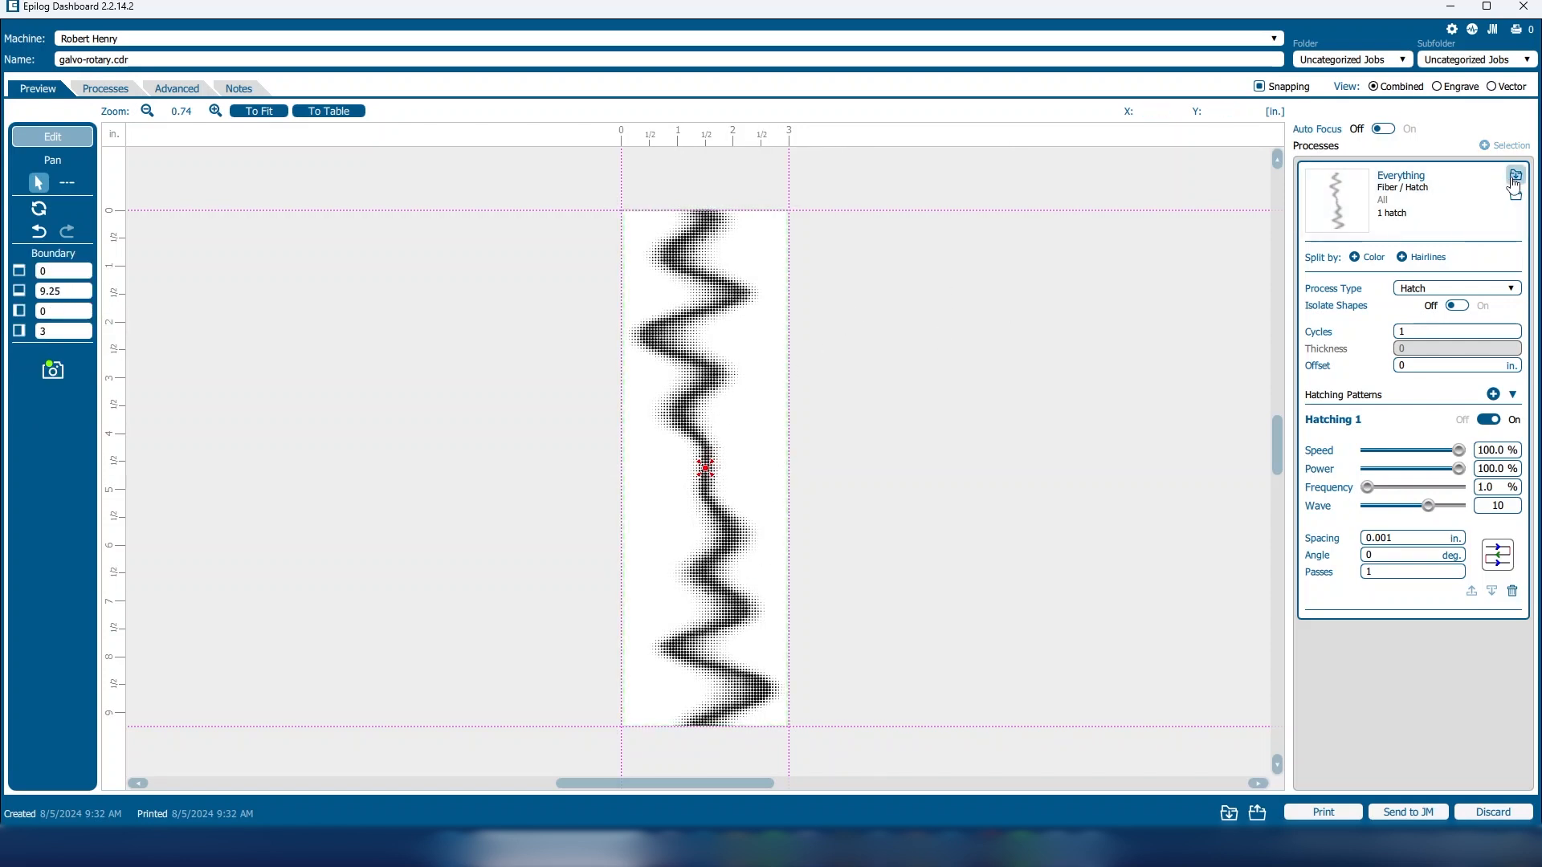
left_click(1516, 178)
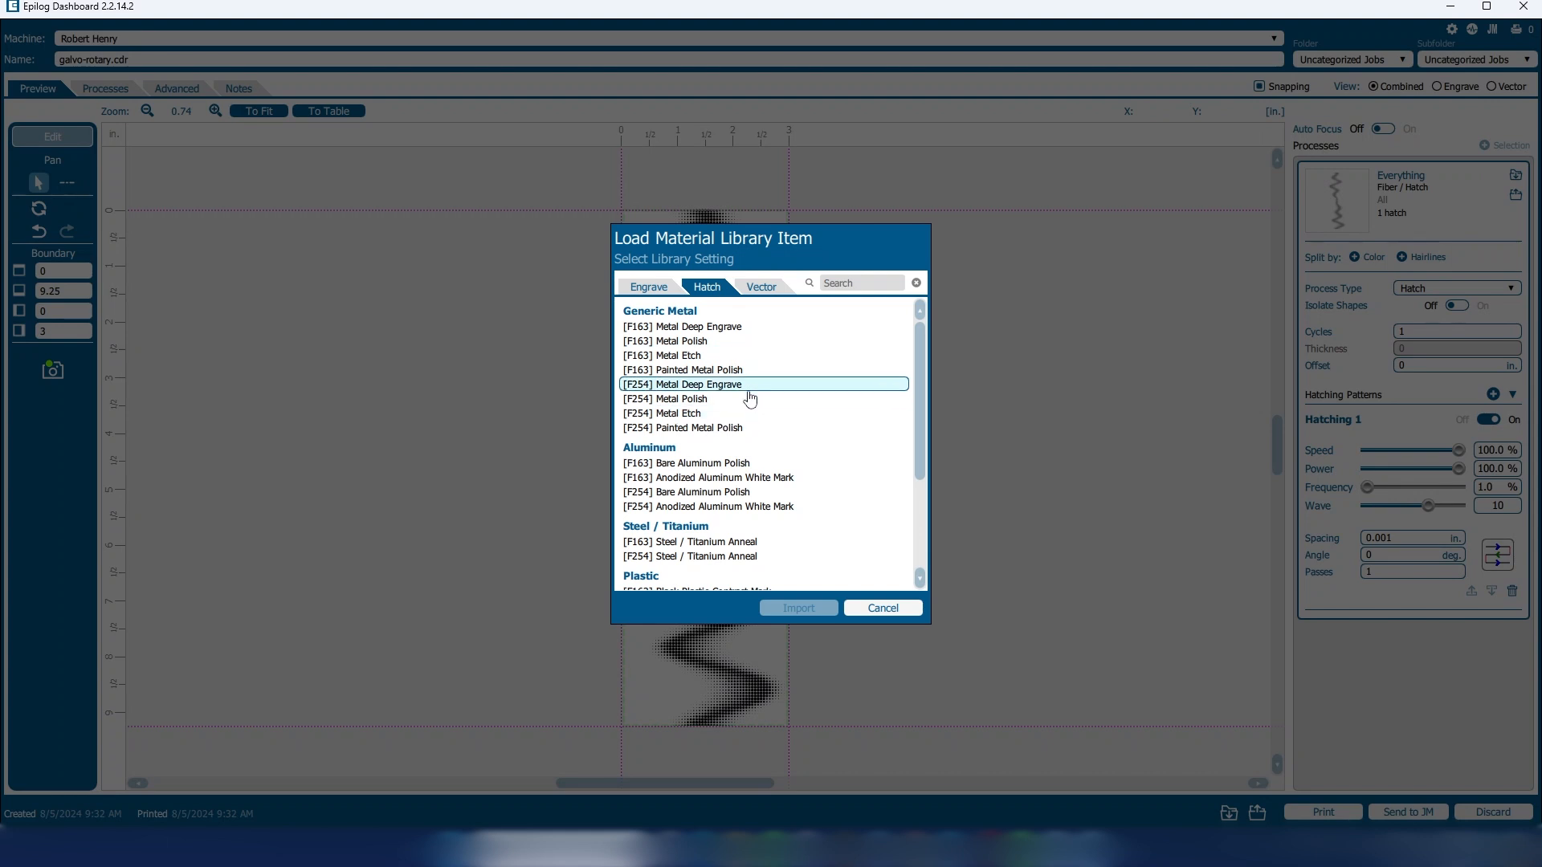
- Import the [F254] Metal Polish preset from Generic Metal into the hatch process
left_click(763, 399)
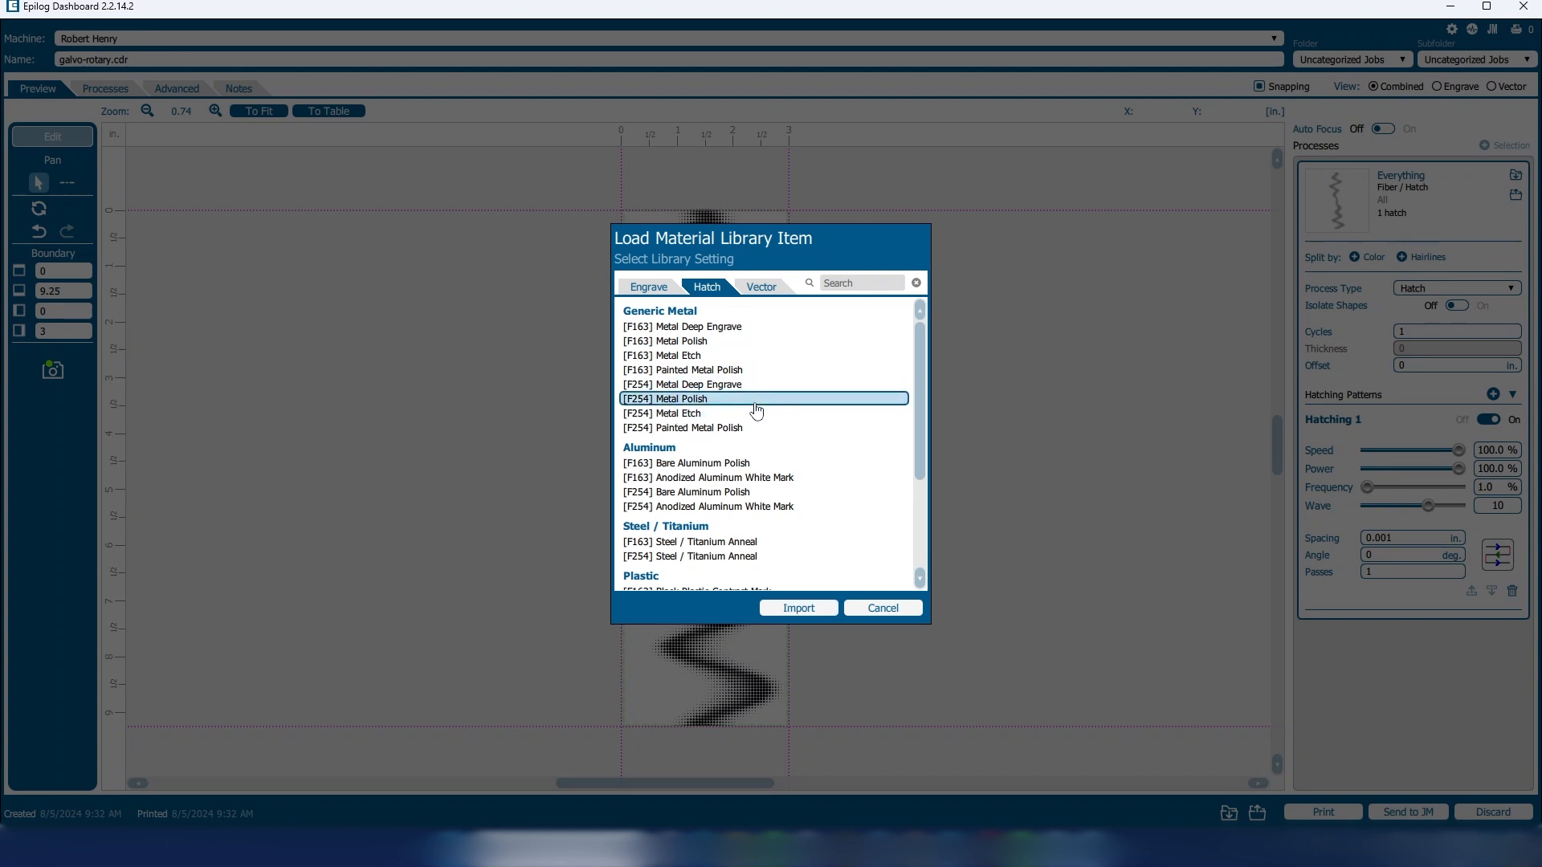
left_click(798, 608)
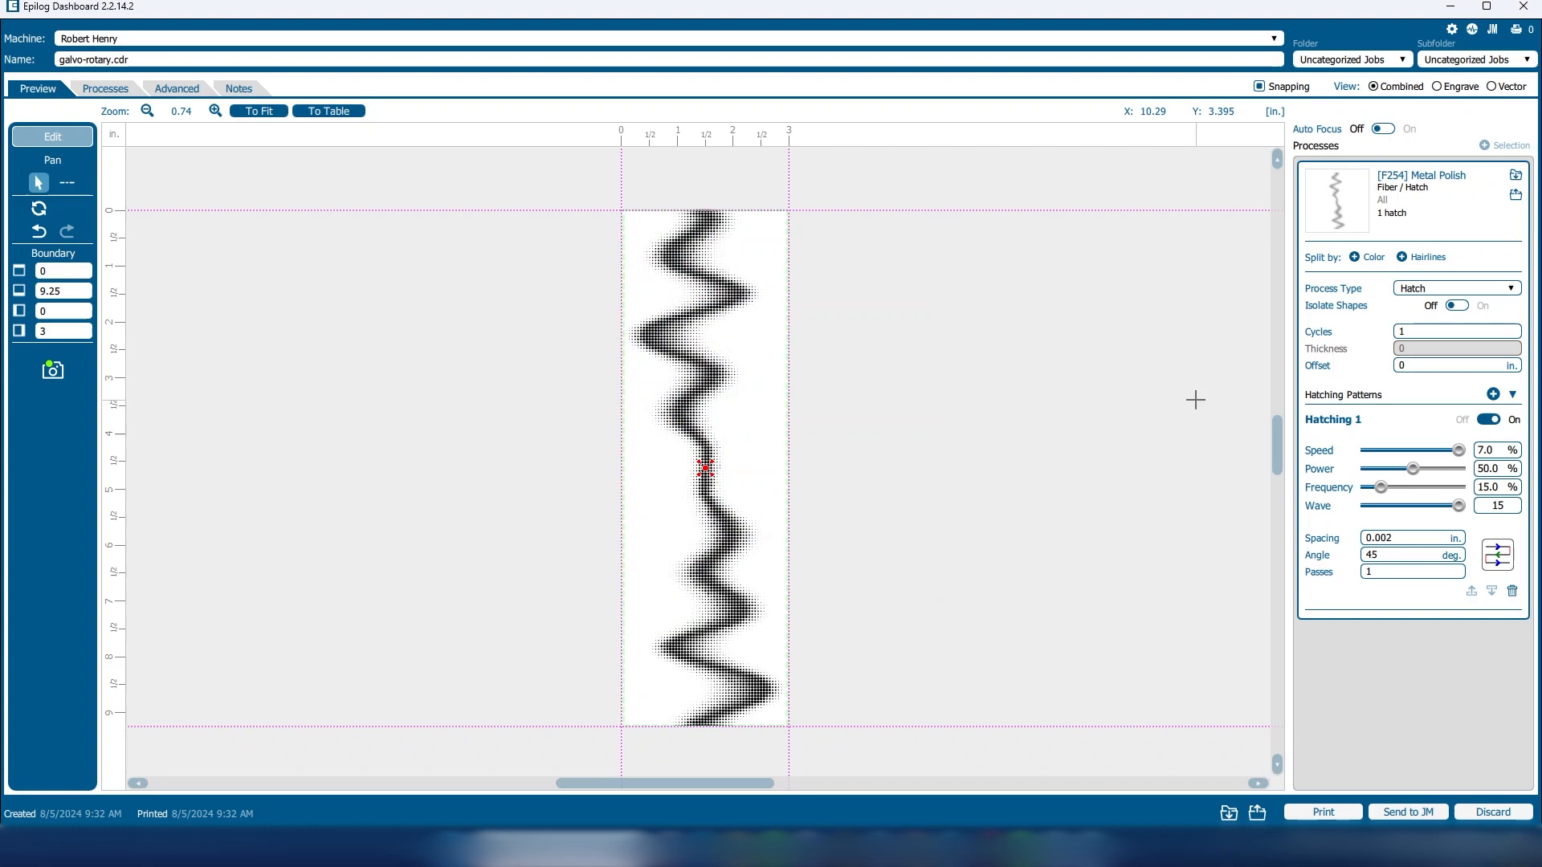